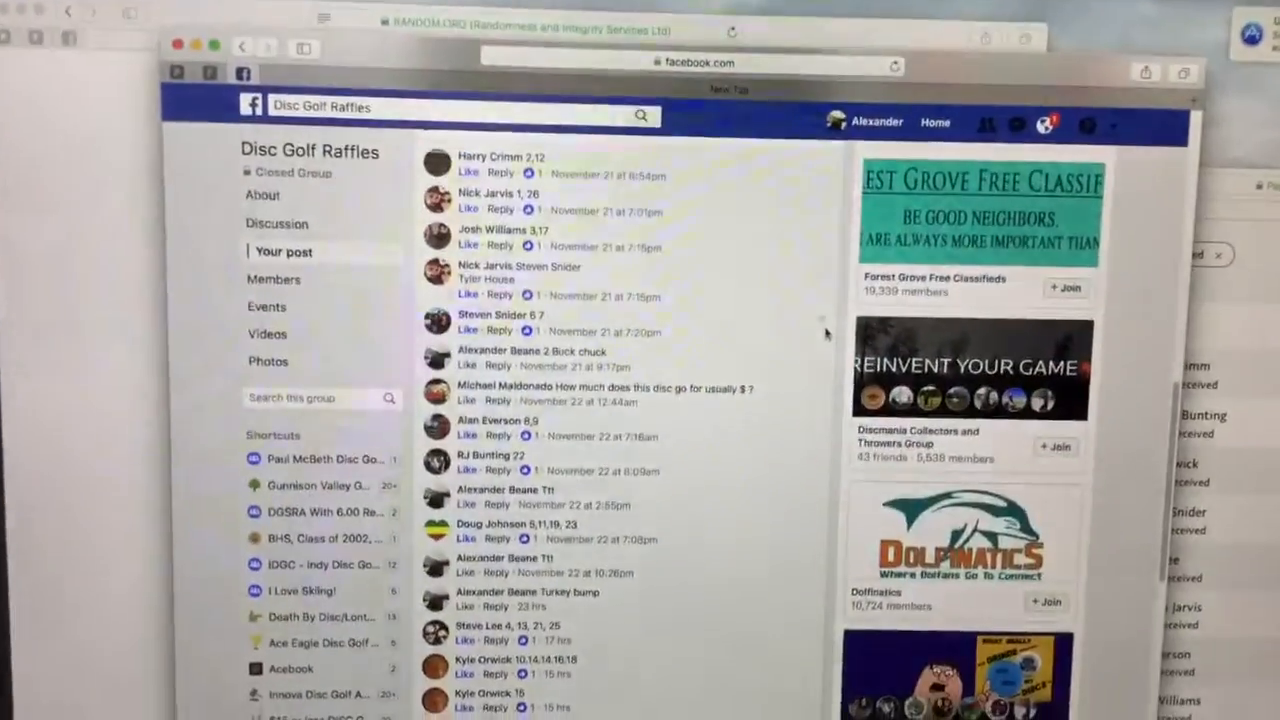
pyautogui.scroll(-3)
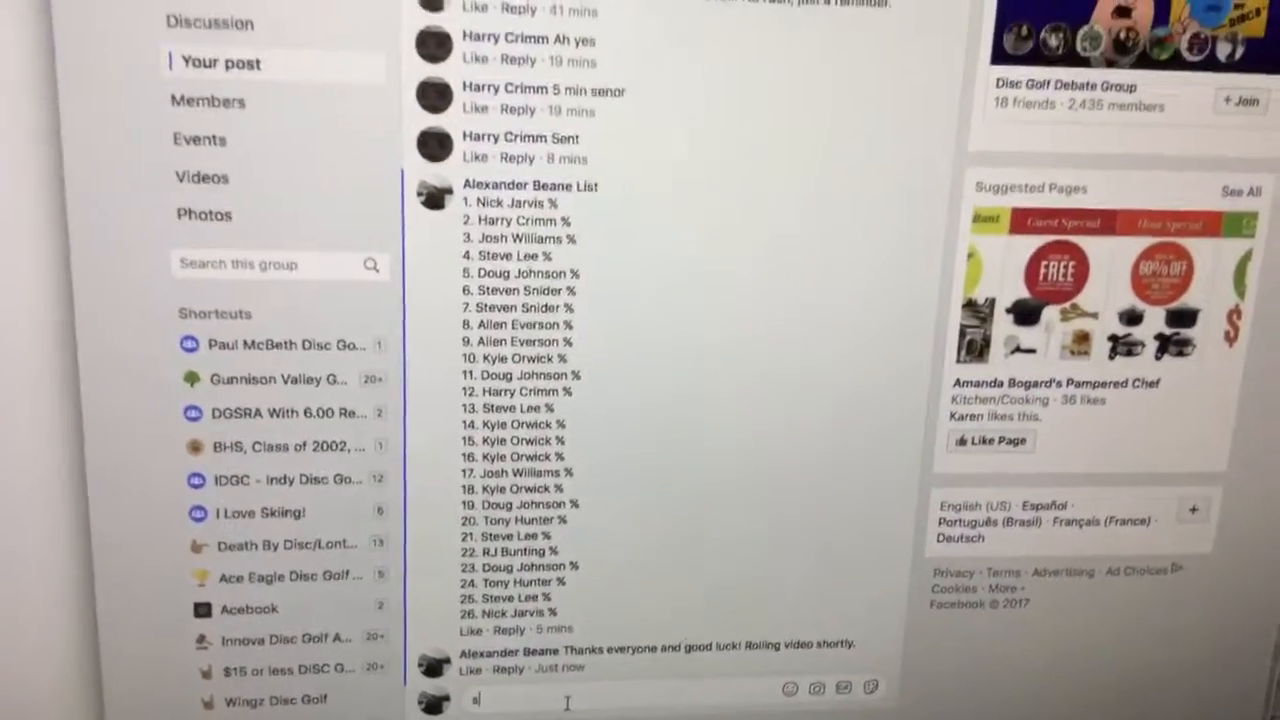
pyautogui.write('tart')
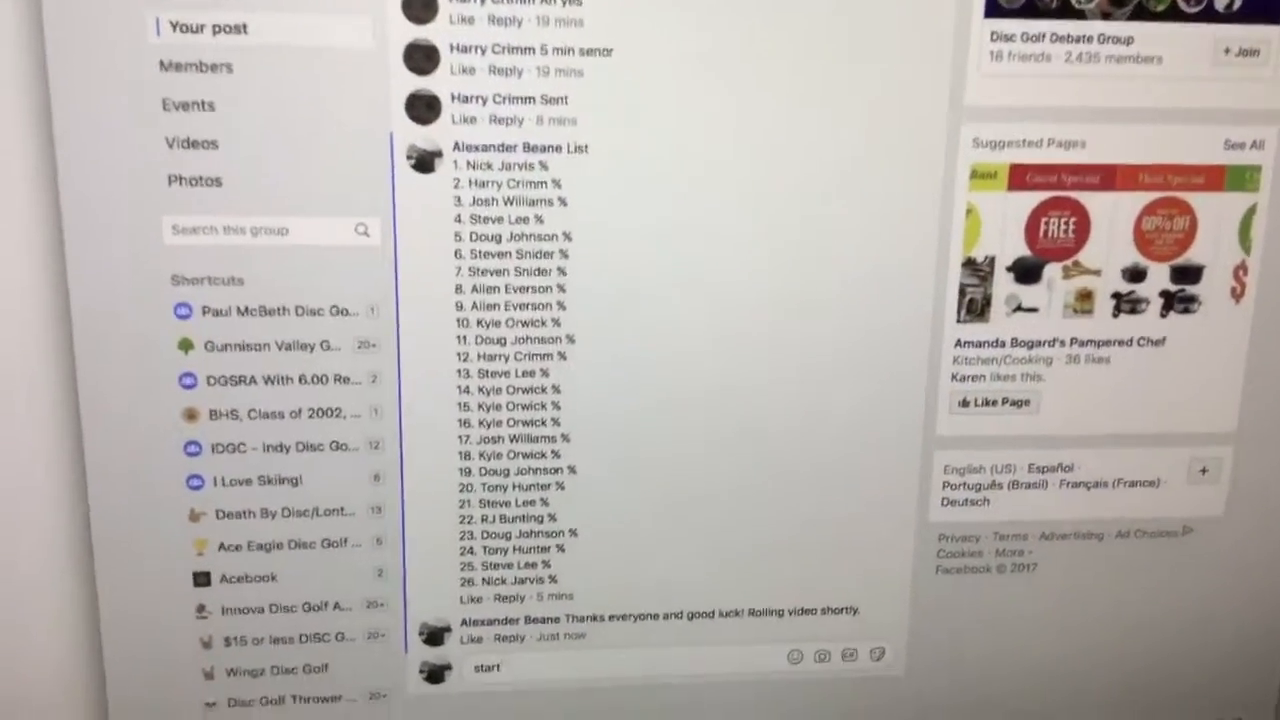